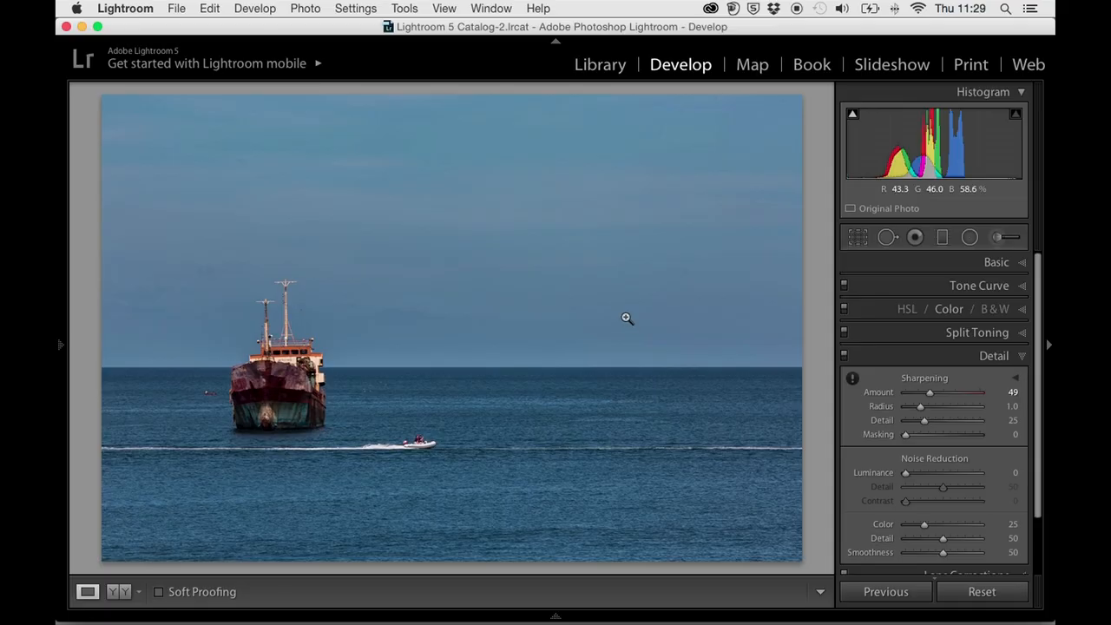
pyautogui.moveTo(895, 368)
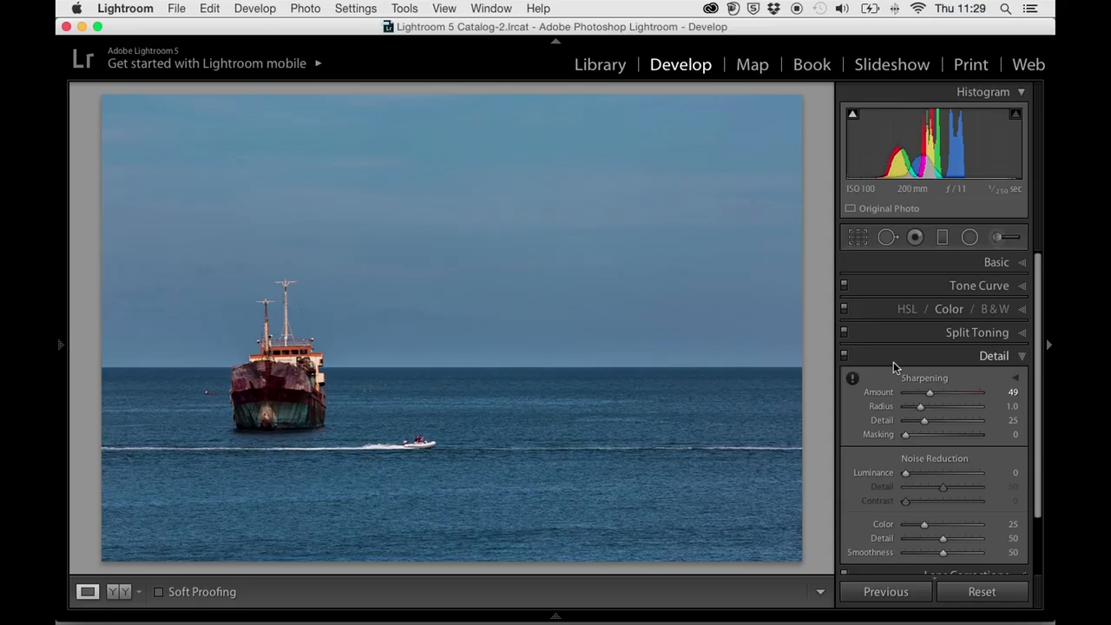
# Collapse the Detail panel so sharpening (49) and noise reduction are folded away
pyautogui.click(993, 354)
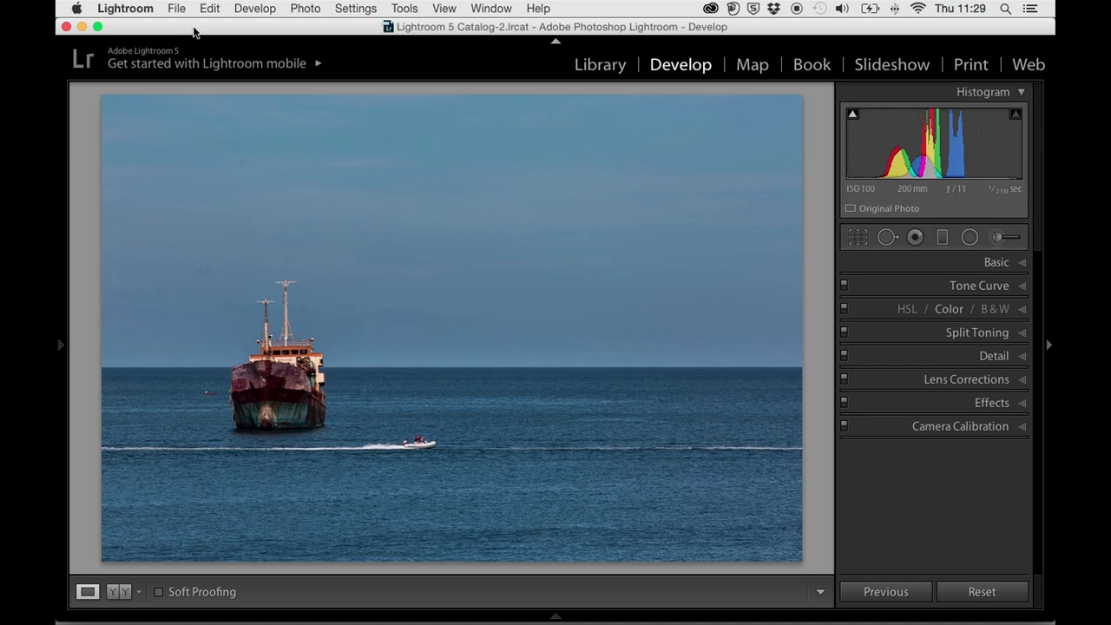
# Bring up File > Export for the boat photo, reviewing the TIFF settings named 'boat 1' to the desktop
pyautogui.click(177, 9)
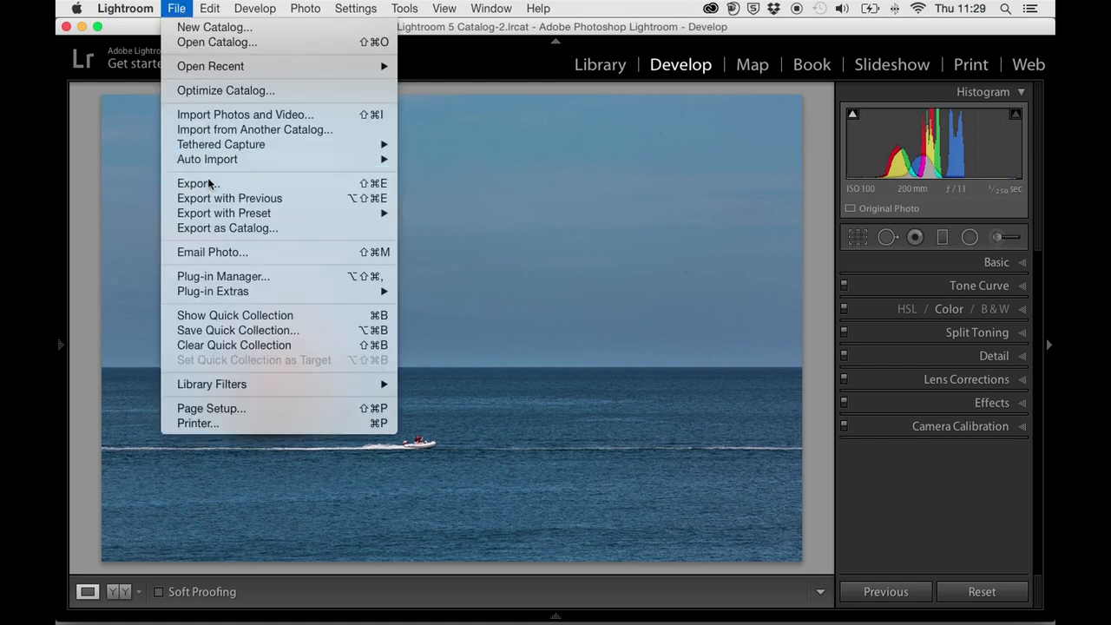
pyautogui.click(194, 184)
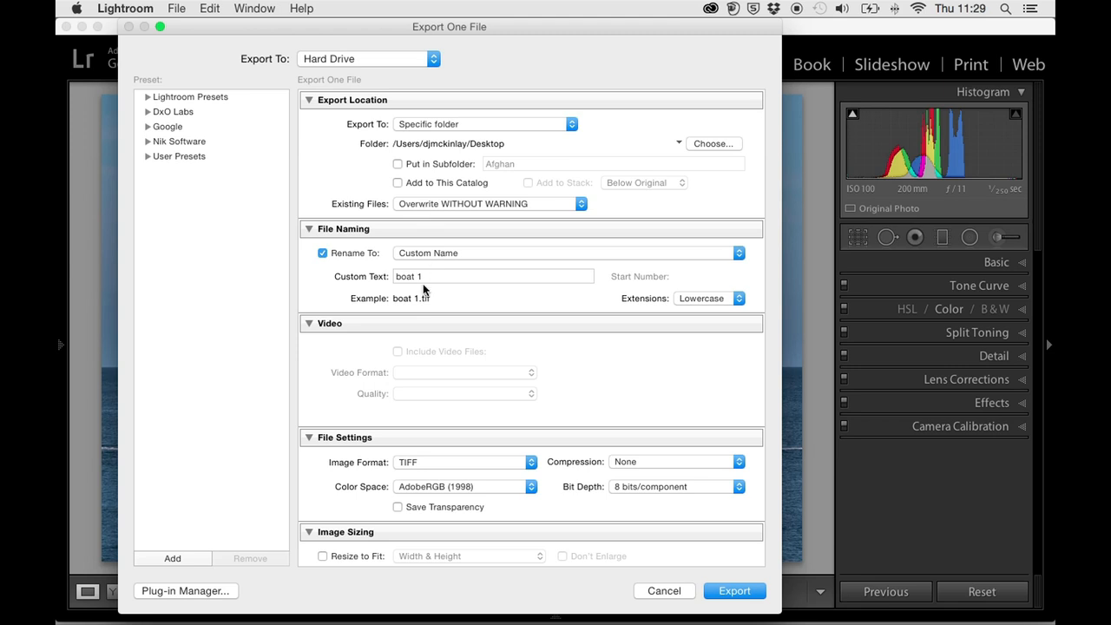
pyautogui.scroll(-3)
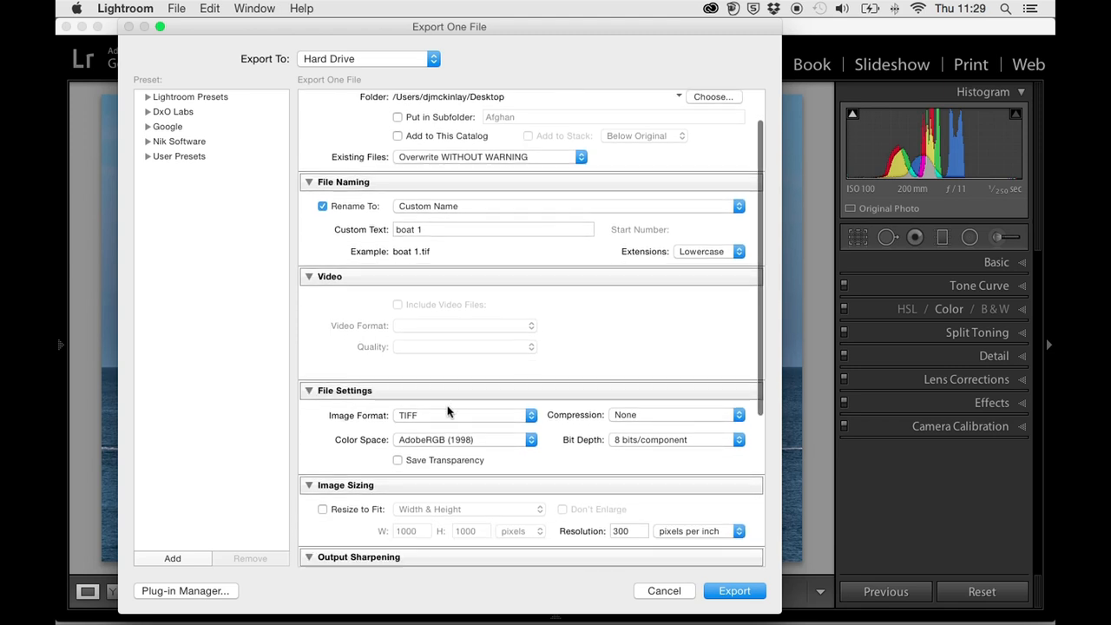
pyautogui.scroll(-3)
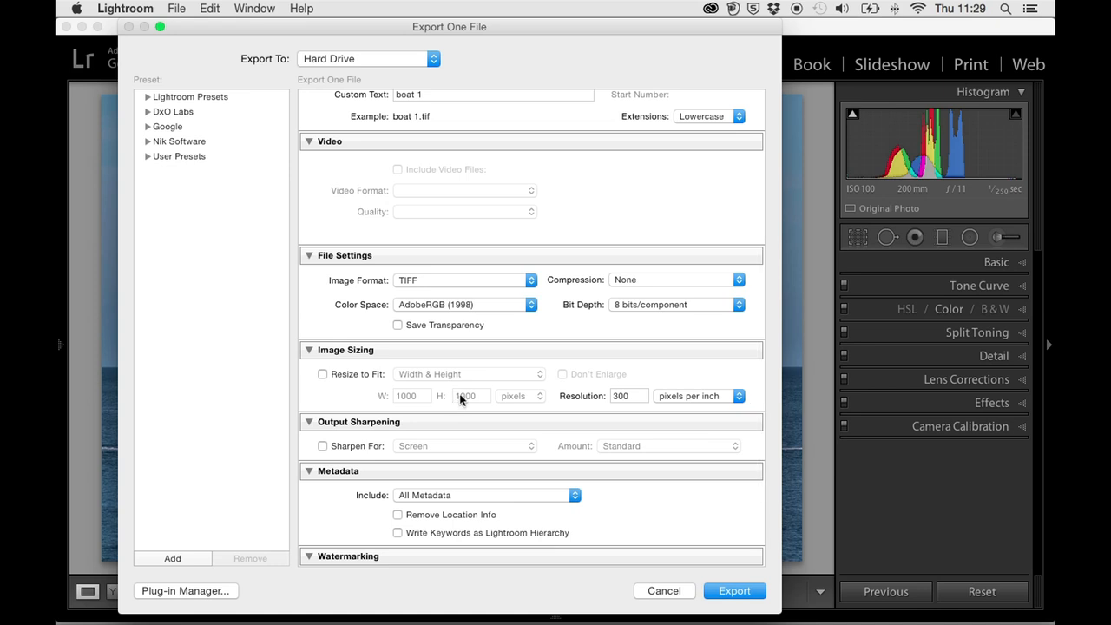
pyautogui.scroll(-3)
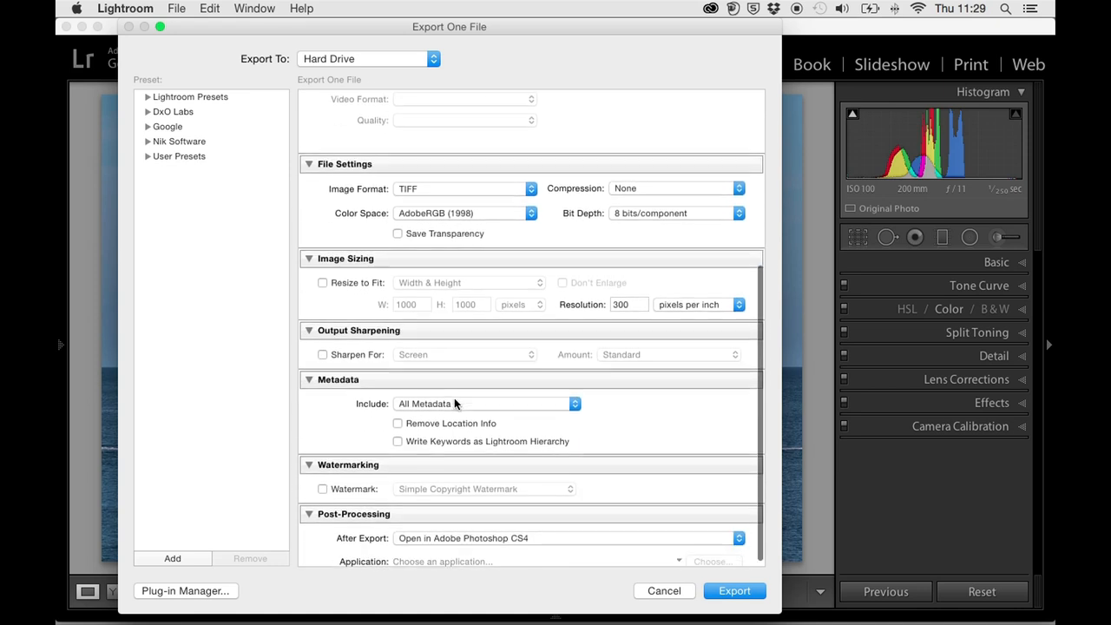